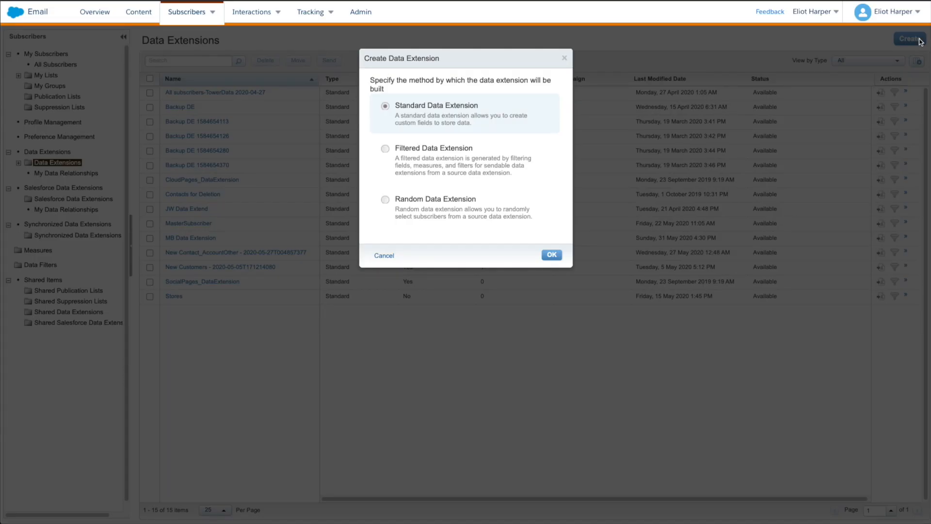
- Keep the new data extension Standard and choose Create from Template
left_click(551, 254)
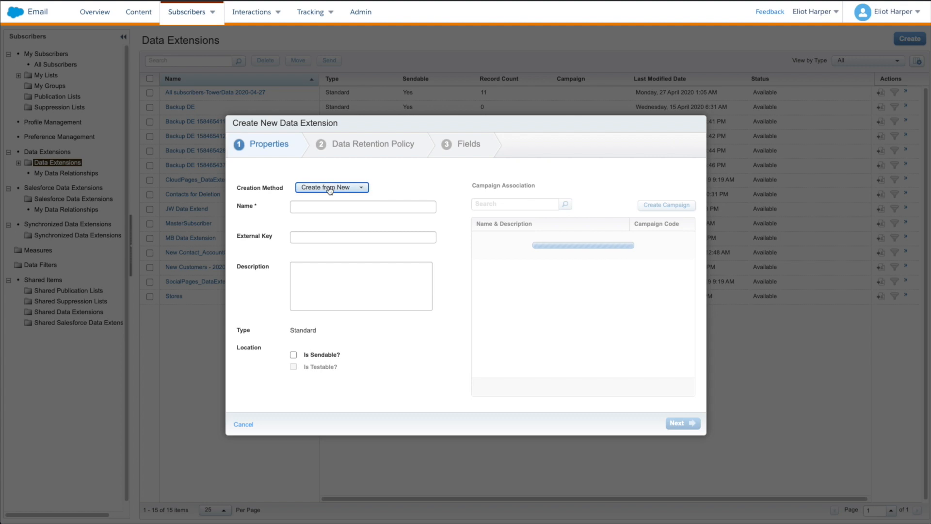
left_click(331, 187)
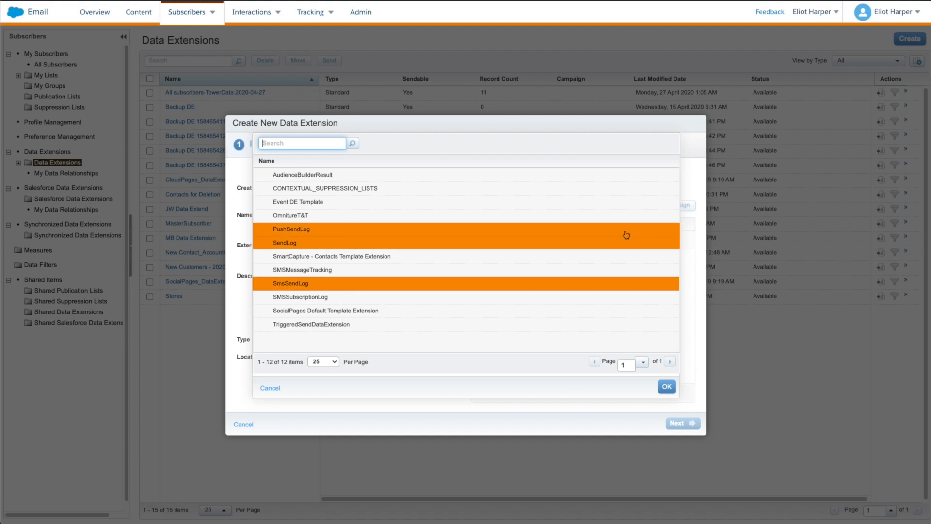
- Choose SendLog as the data extension's template
left_click(666, 386)
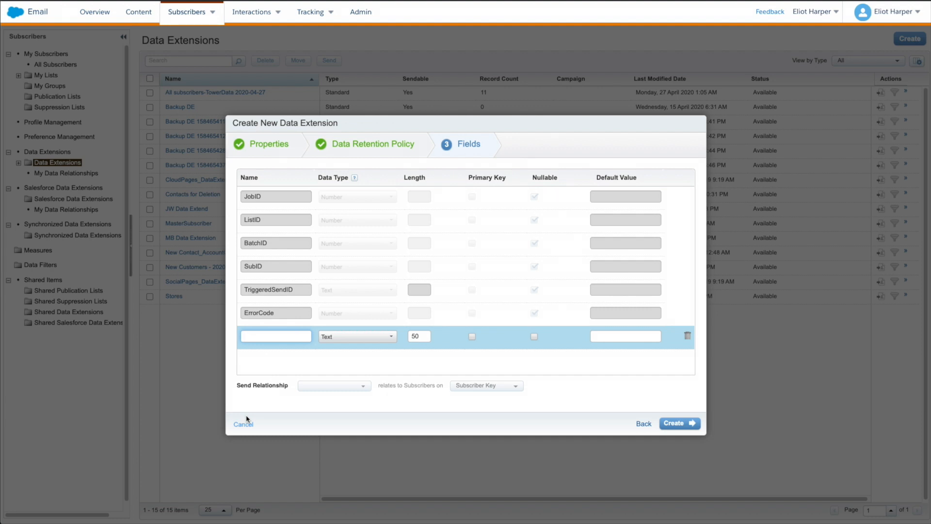
- Add an emailaddr field with data type EmailAddress
type("emailaddr")
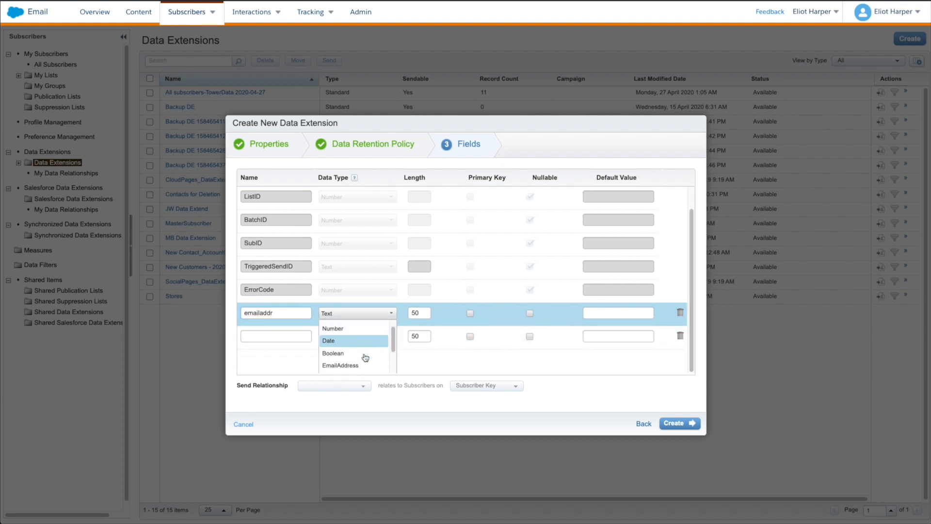
left_click(340, 366)
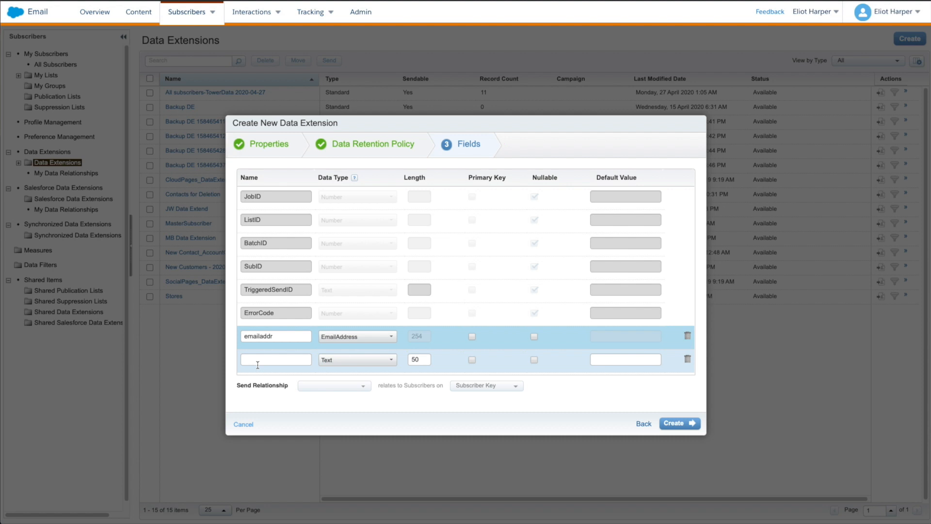
- Add a nullable Company text field
type("Company")
type("255")
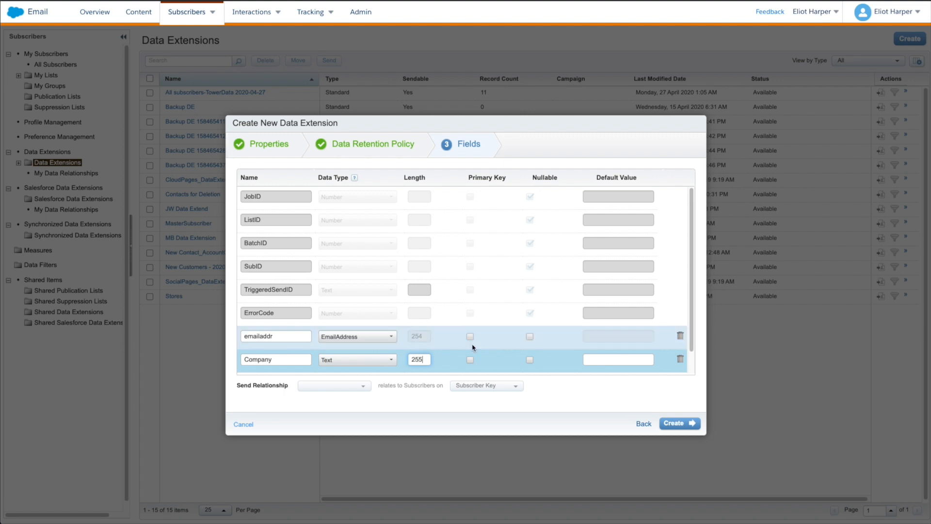
left_click(530, 359)
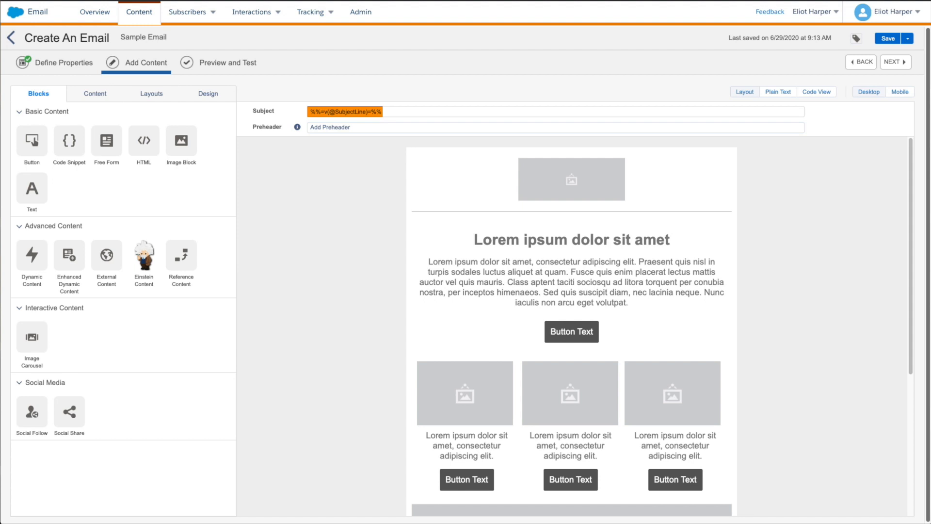
- Add a nullable SubjectLine text field with length 125
left_click(186, 11)
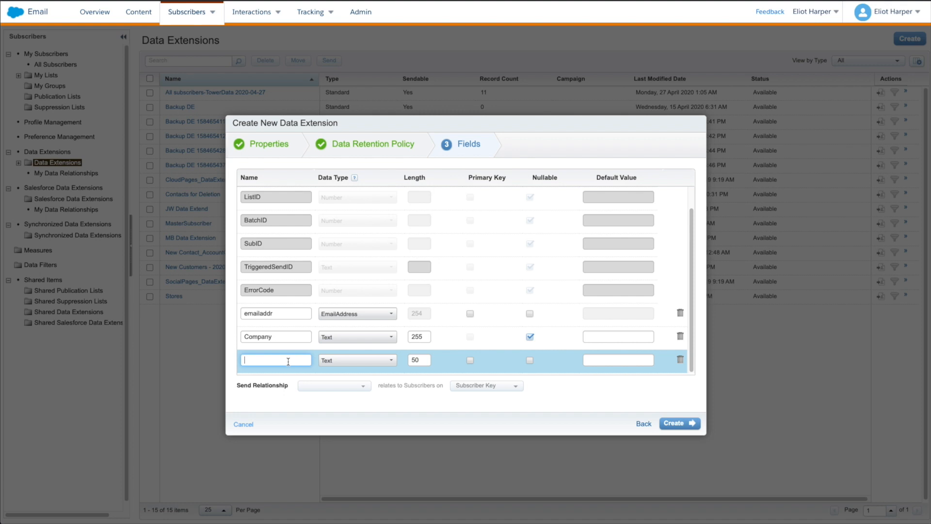
type("SubjectLine")
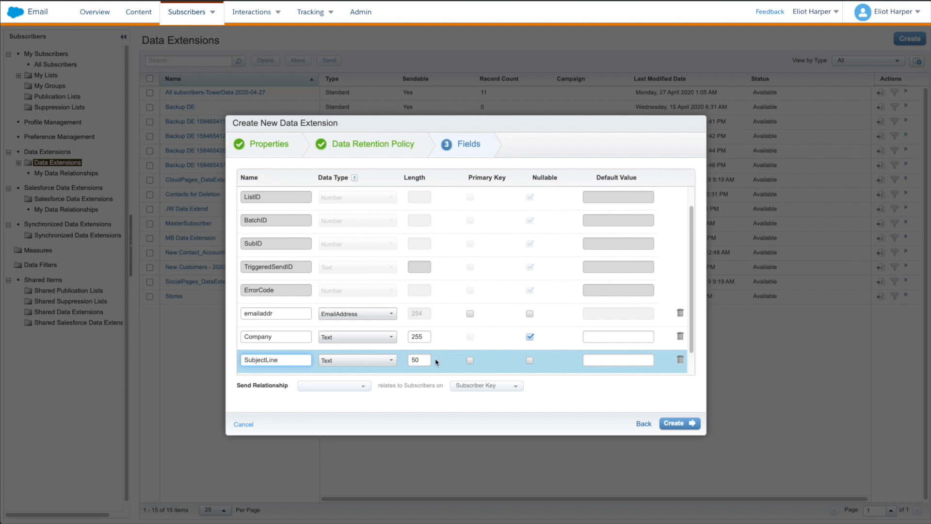
type("12")
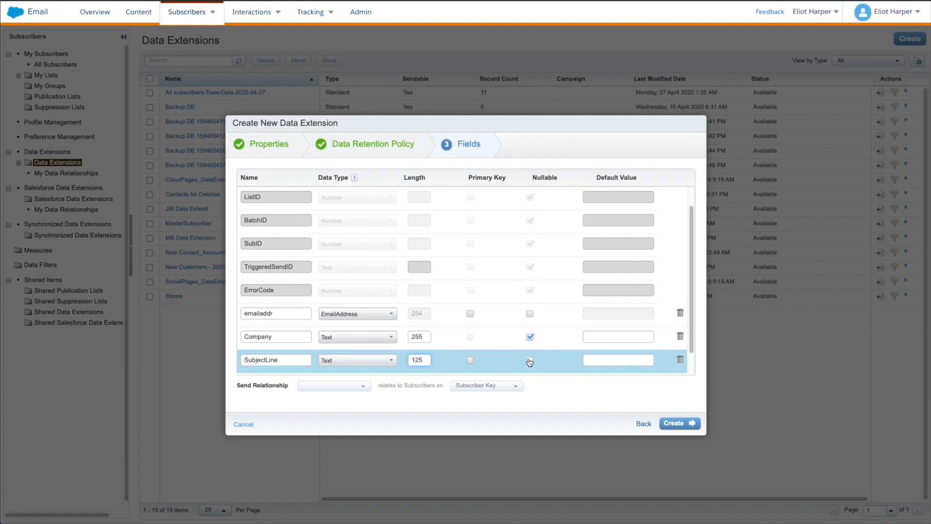
left_click(529, 360)
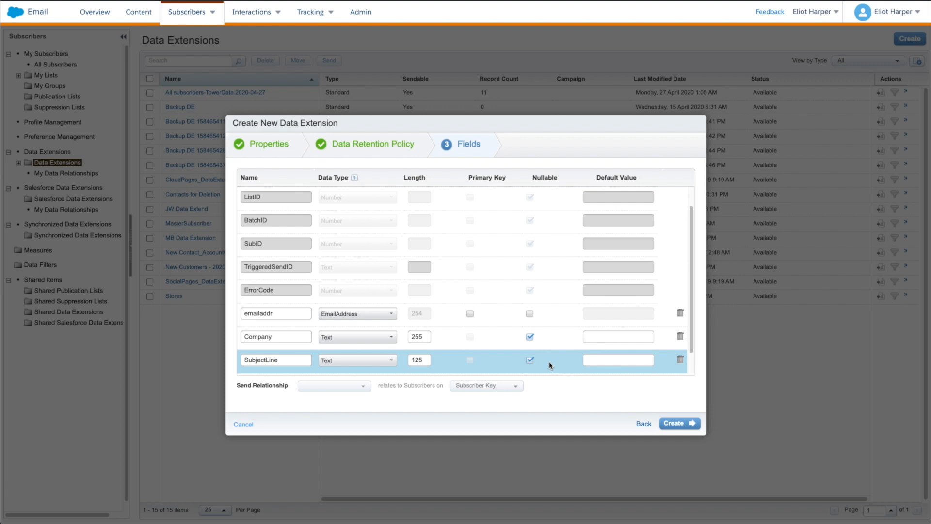